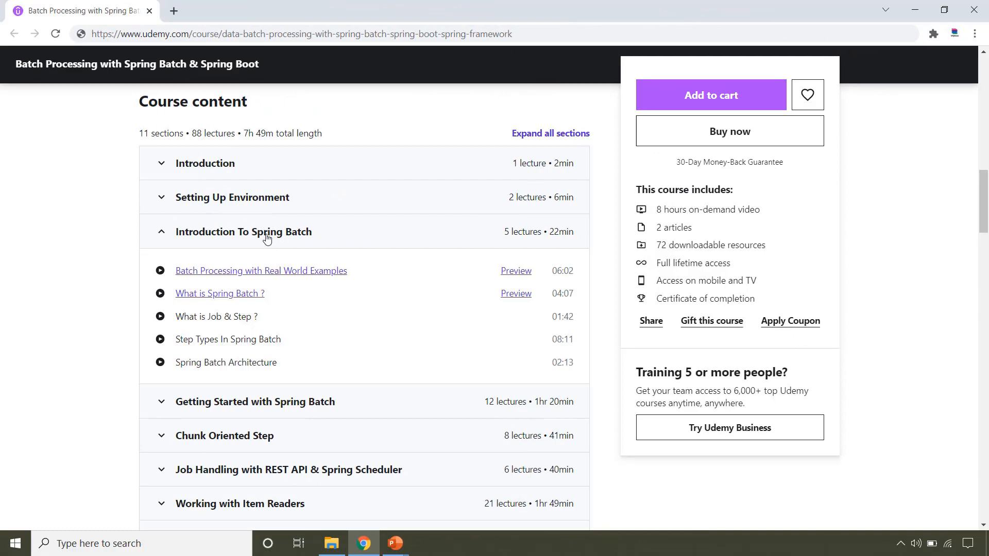
mouse_move(167, 276)
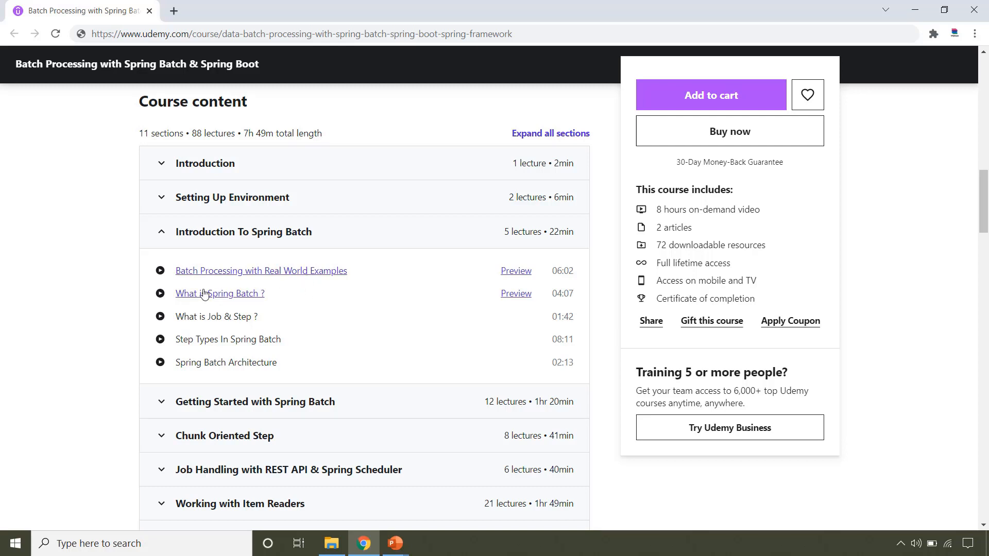
mouse_move(218, 315)
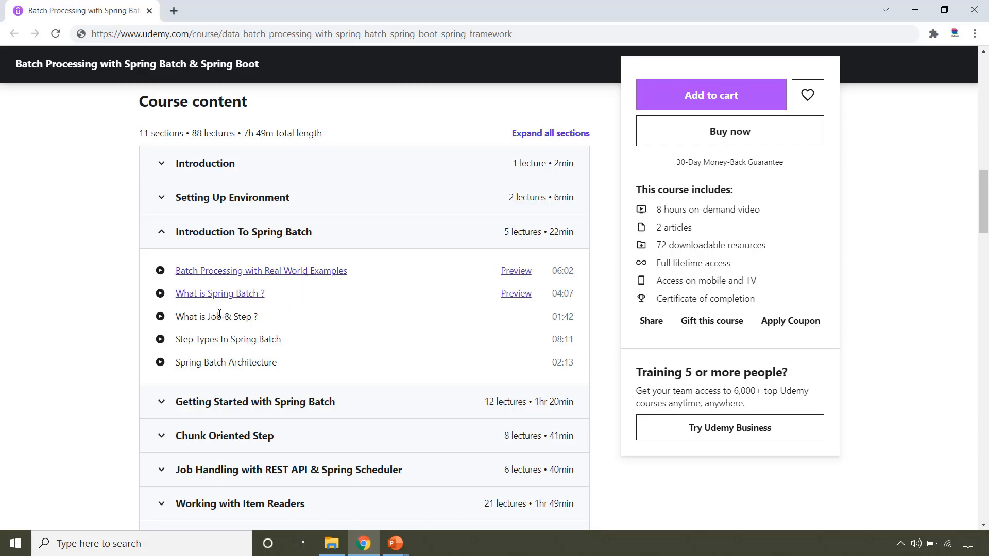
Highlight the 'What is Job & Step?' and 'Spring Batch Architecture' lecture titles while reviewing the Introduction section
double_click(229, 316)
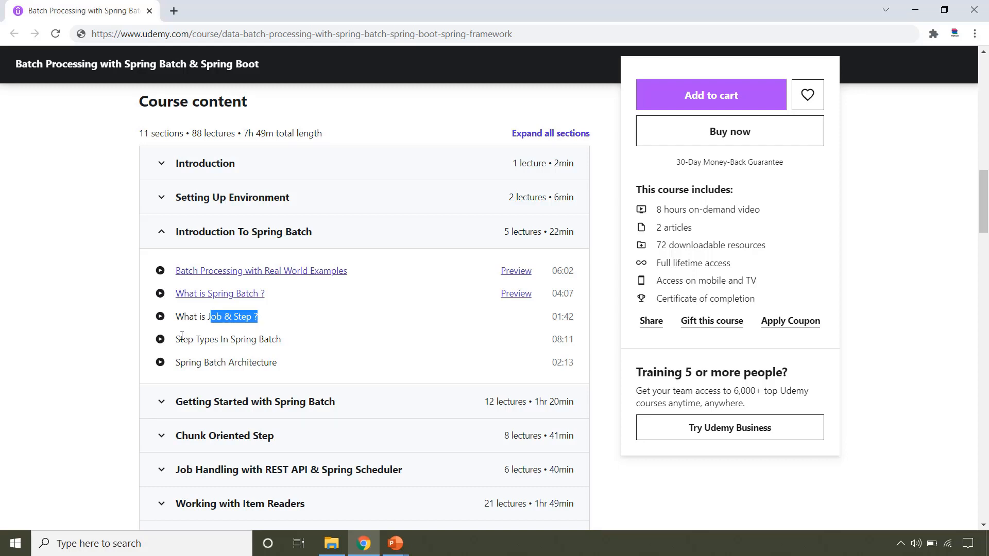
left_click_drag(208, 316, 246, 339)
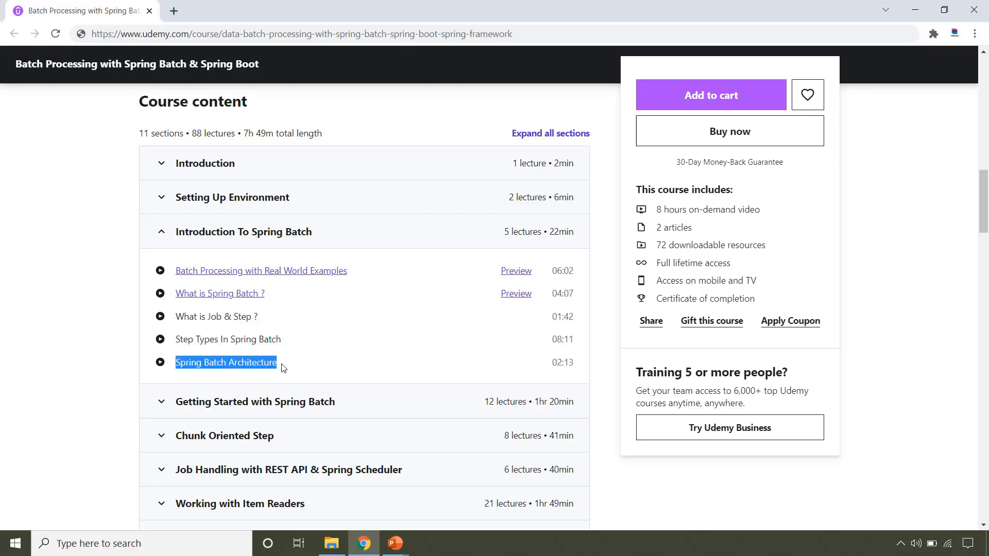
mouse_move(248, 236)
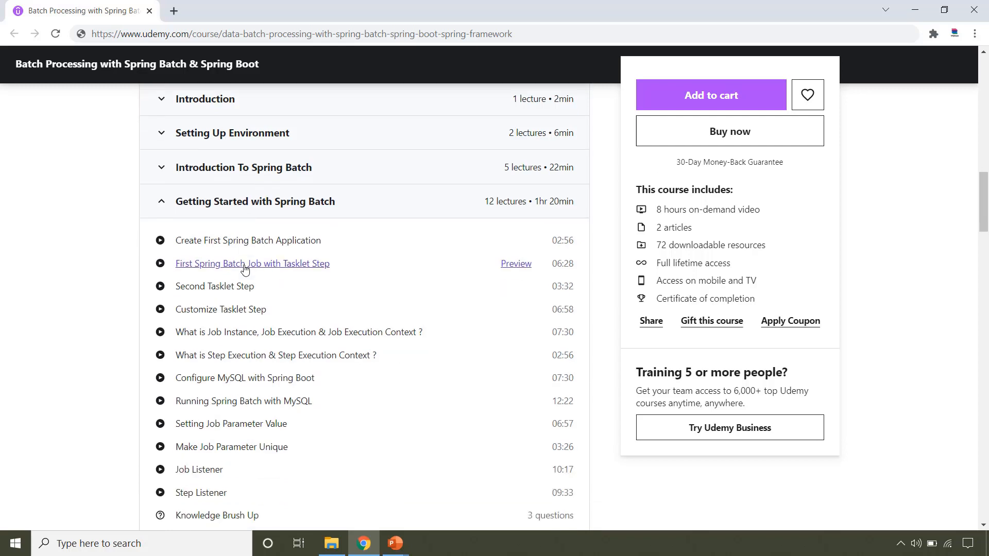
Review the Getting Started lectures, highlighting 'Second Tasklet Step' and 'Setting Job Parameter Value', then expand Chunk Oriented Step
scroll("down", 3)
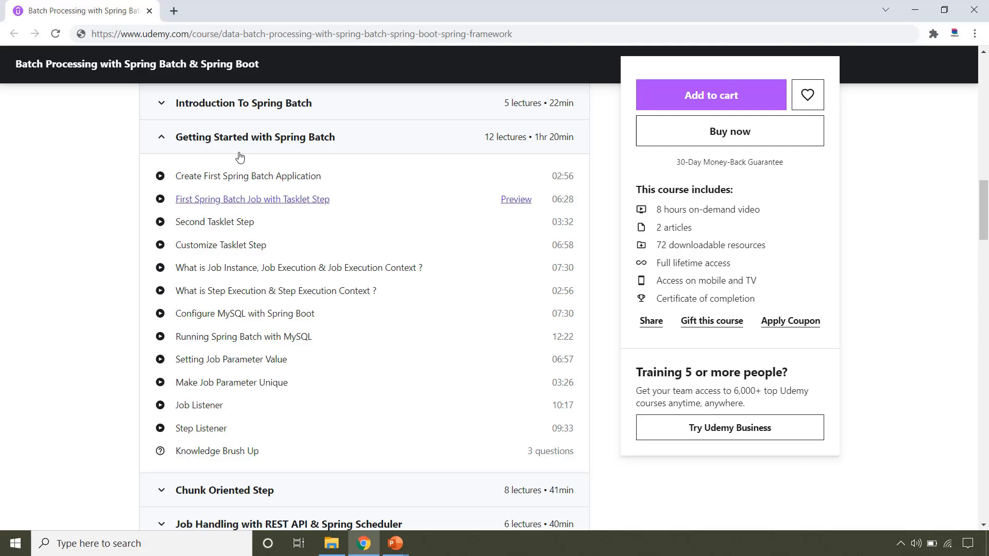
mouse_move(240, 159)
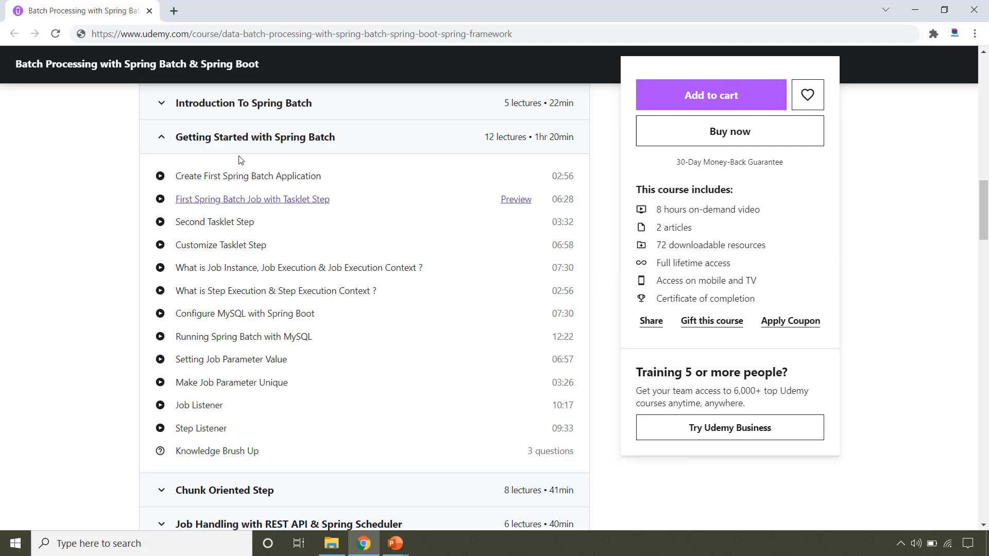
double_click(214, 222)
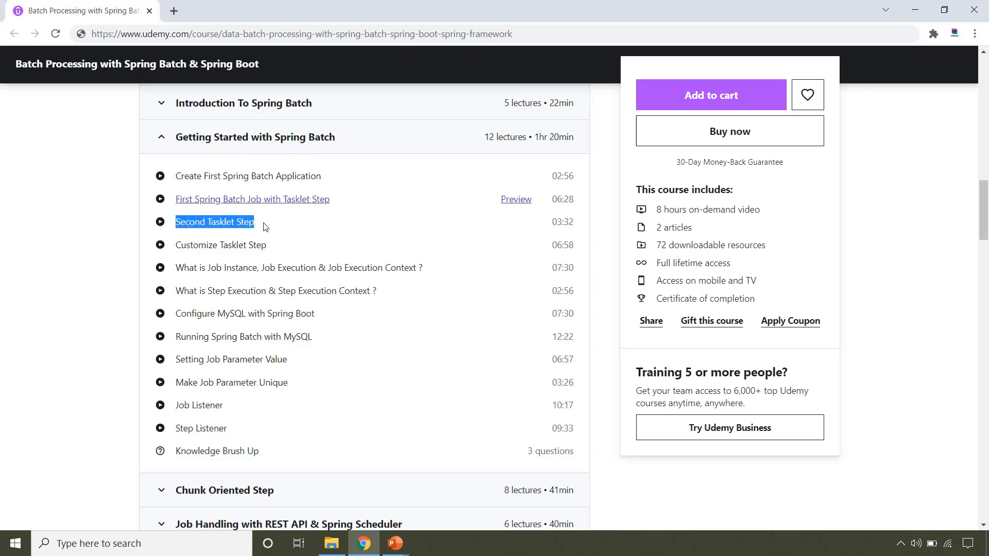
mouse_move(220, 323)
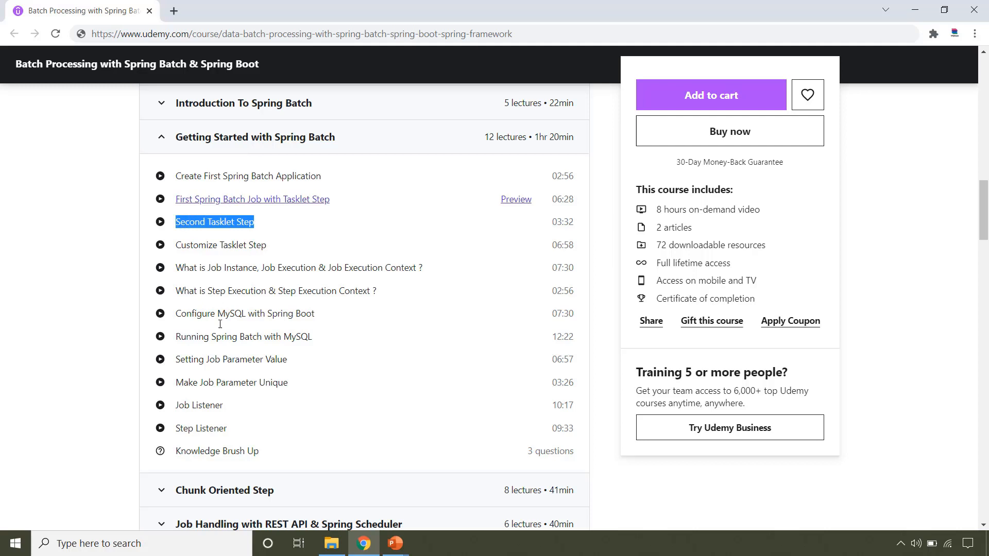
left_click_drag(177, 313, 264, 313)
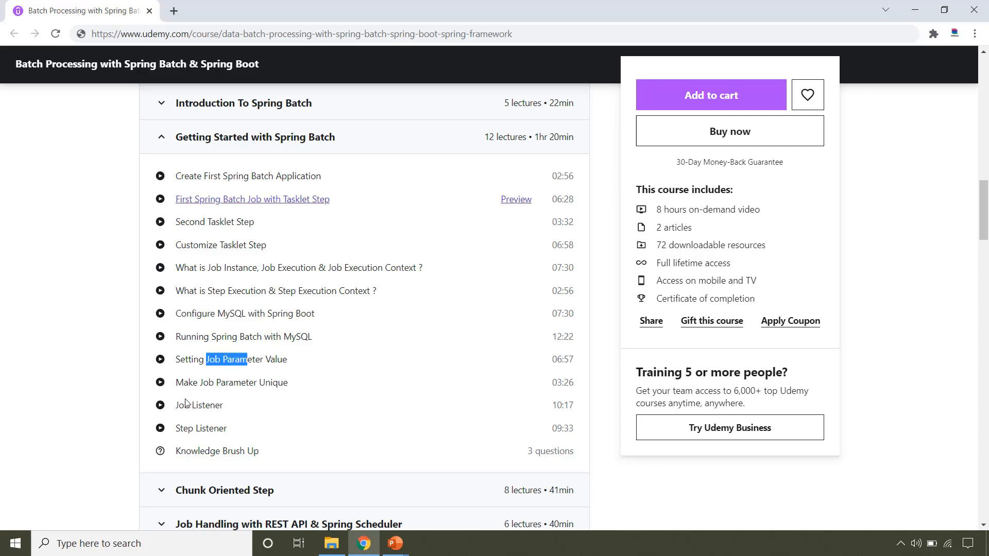
double_click(201, 429)
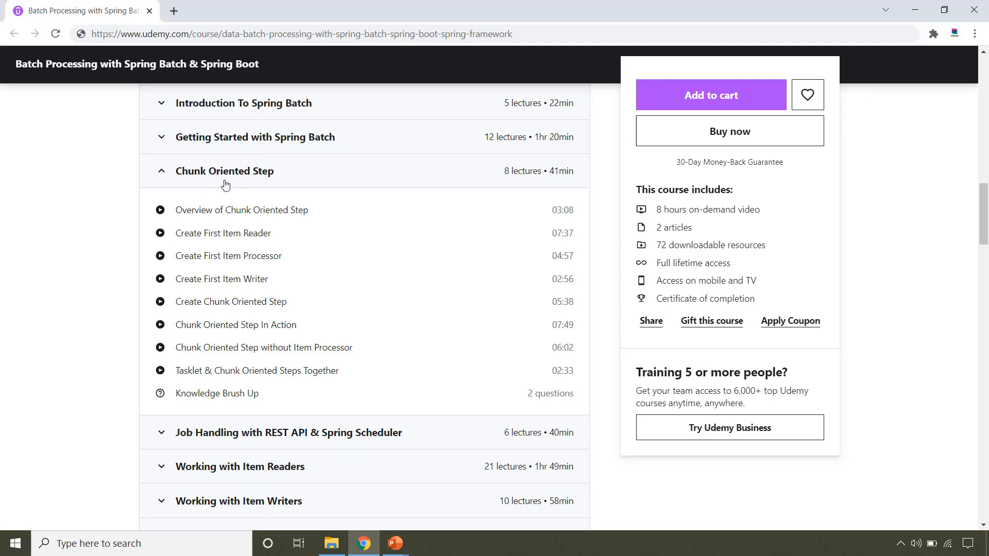
mouse_move(221, 234)
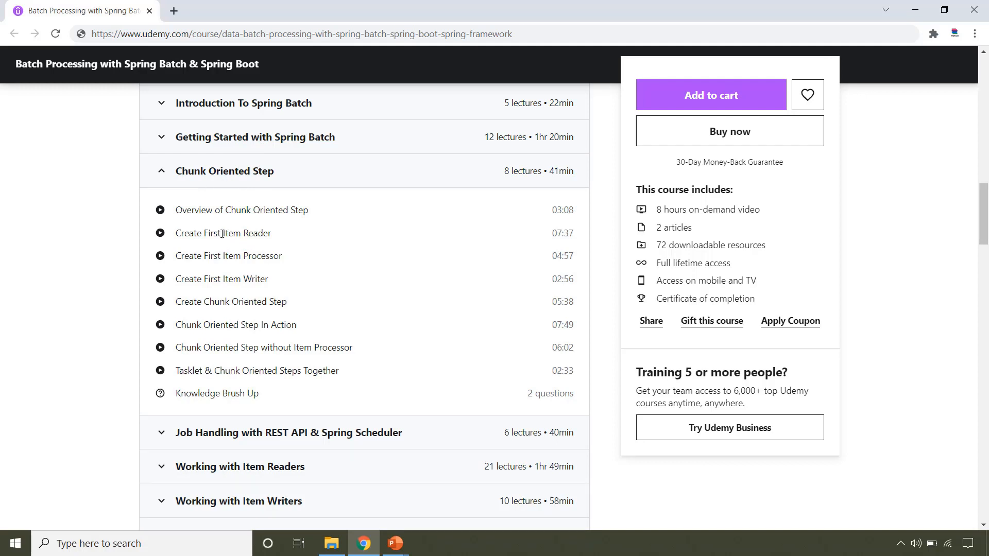
Highlight the Item Processor and neighbouring Chunk Oriented Step lecture titles, then expand Working with Item Readers
double_click(253, 256)
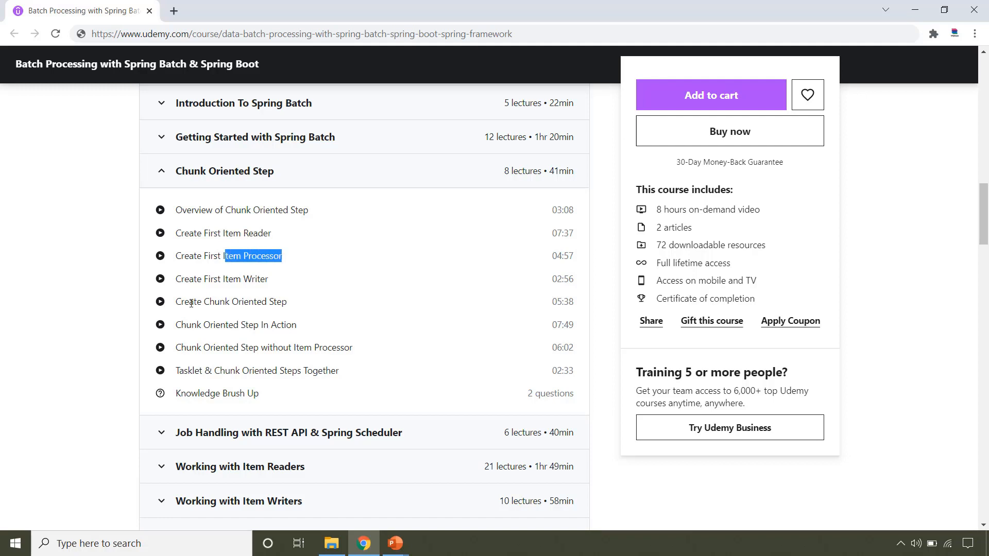
double_click(245, 279)
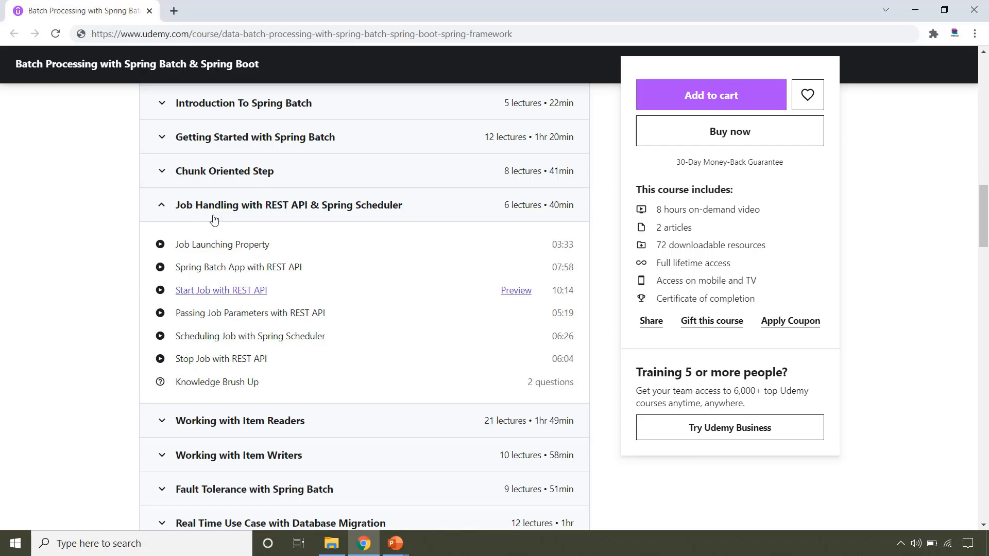
double_click(220, 359)
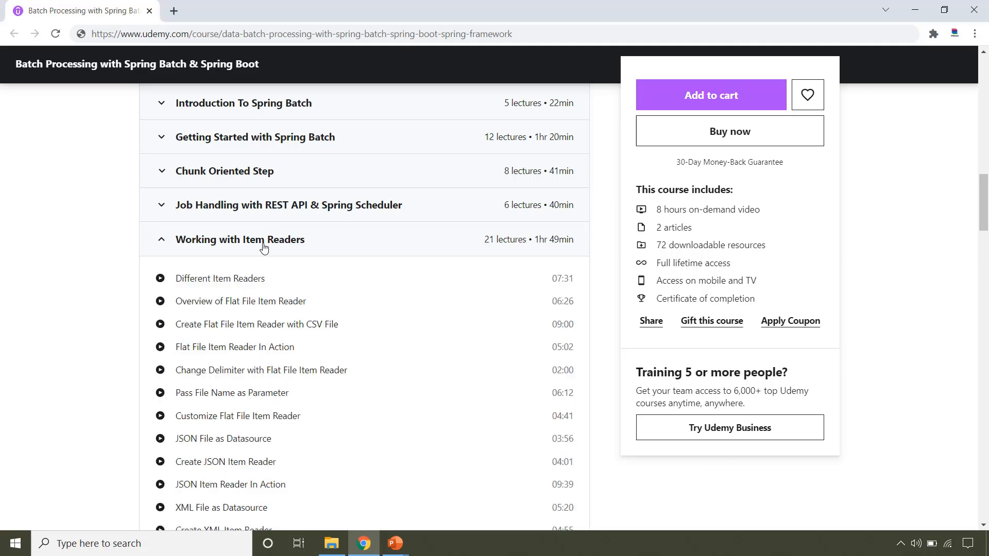
Scroll through the Item Readers lectures, highlighting 'CSV File' in the flat file reader lecture
scroll("down", 3)
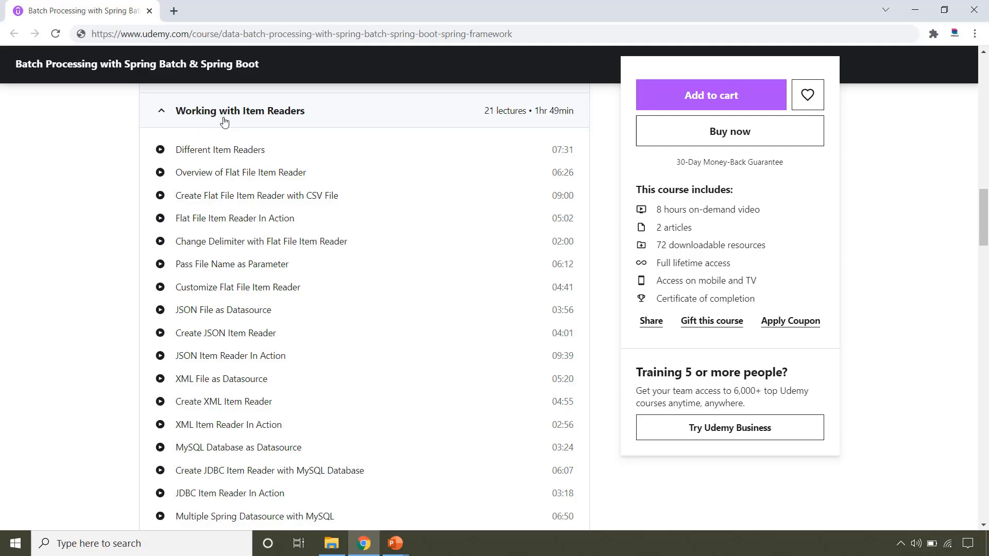
left_click_drag(209, 195, 266, 195)
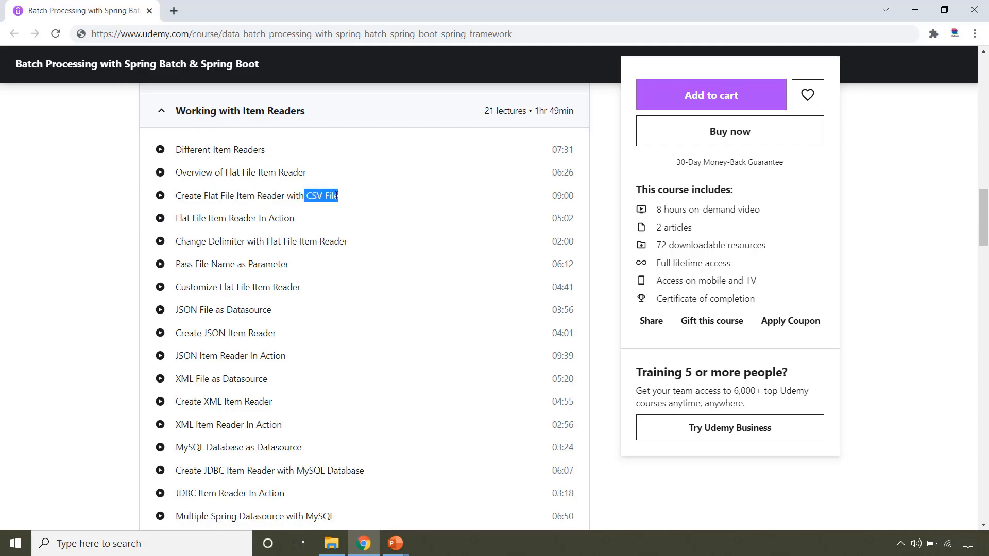
scroll("down", 3)
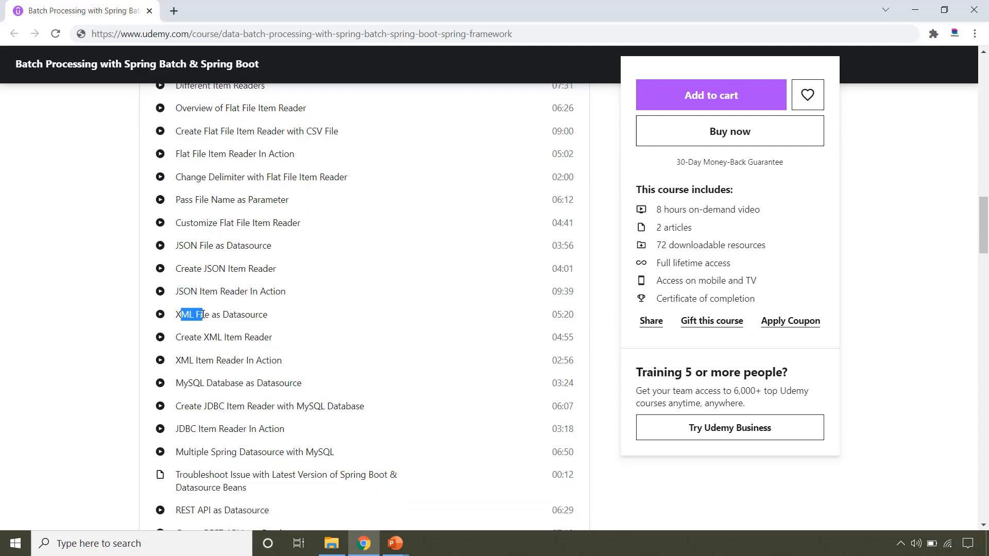
scroll("down", 3)
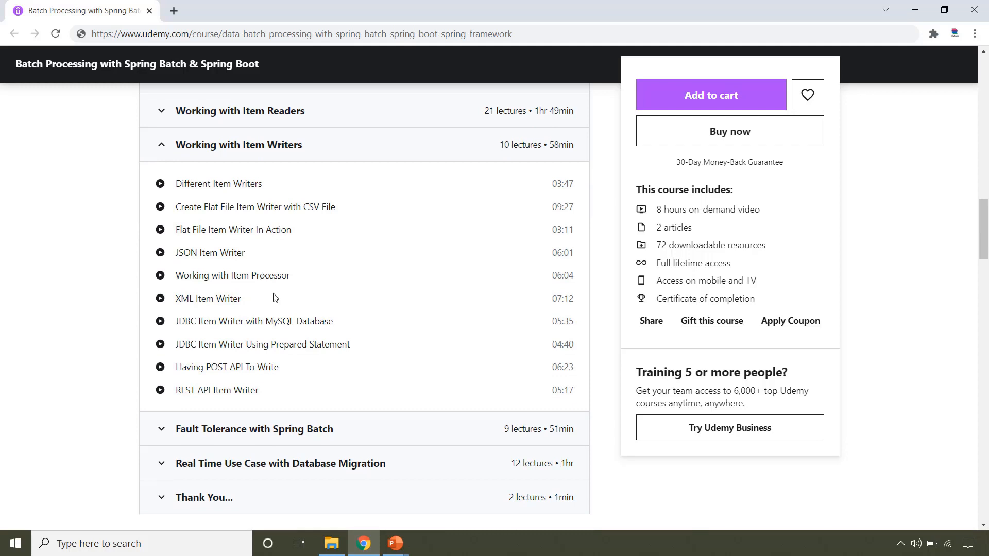
mouse_move(241, 157)
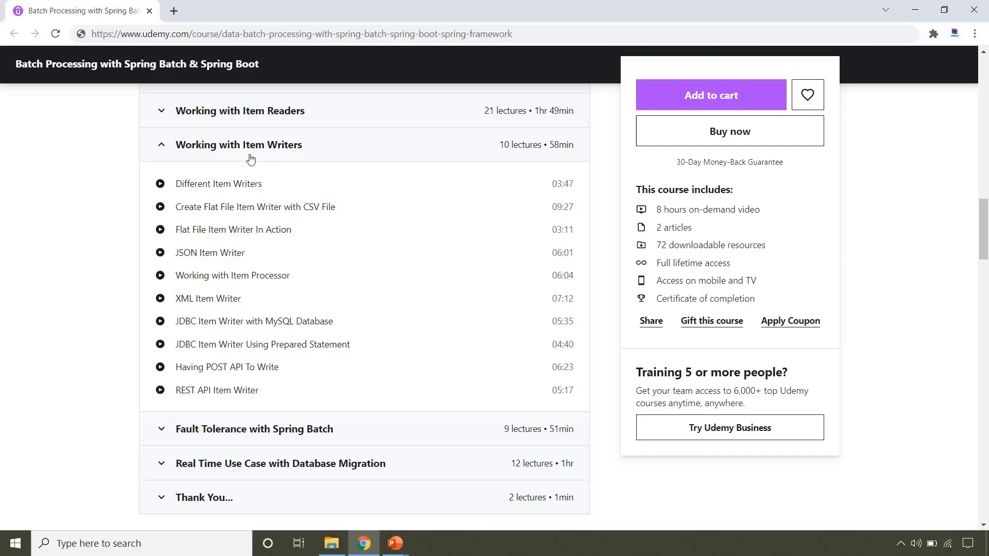
Highlight Item Writers lecture titles including the JDBC MySQL writer, then scroll to the Fault Tolerance section
double_click(220, 207)
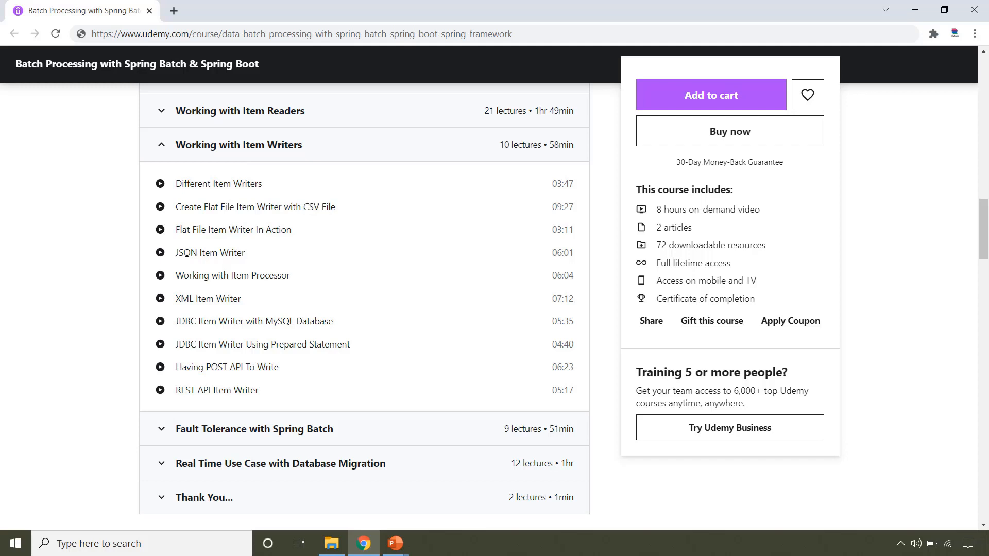
double_click(190, 299)
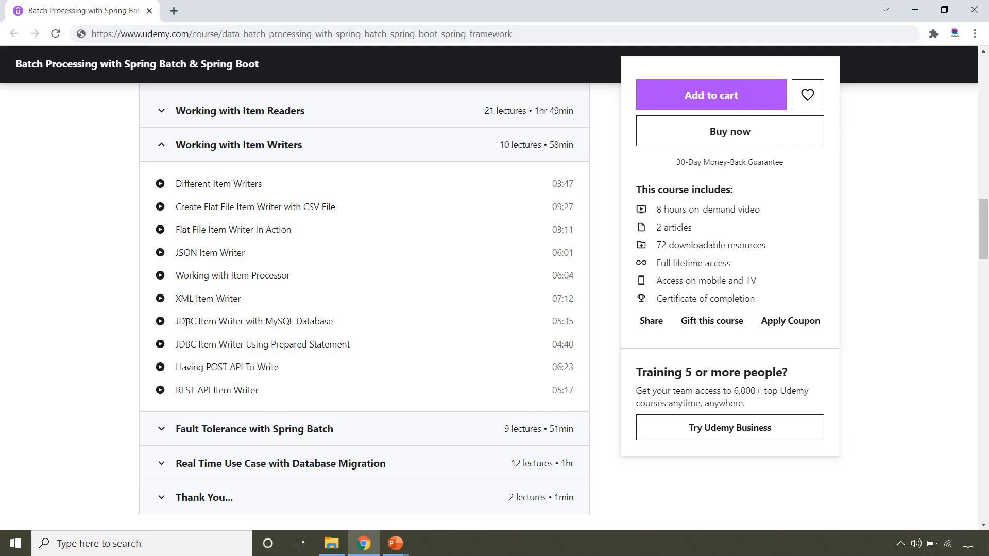
double_click(212, 322)
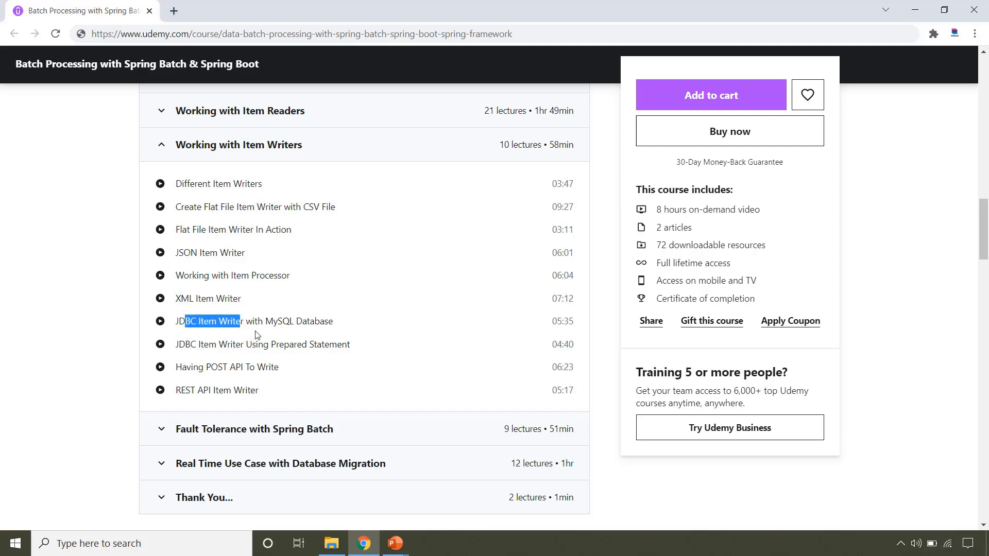
scroll("down", 3)
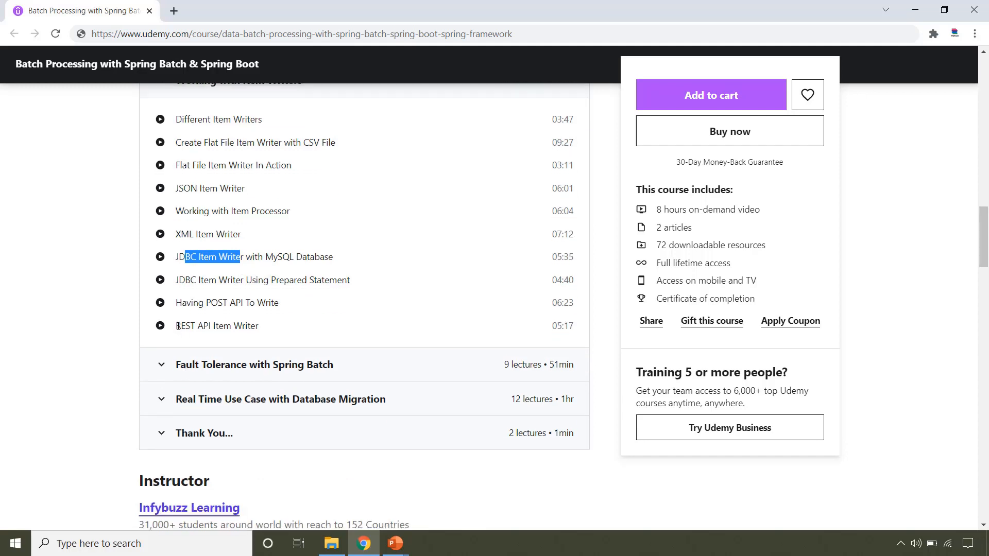
mouse_move(251, 210)
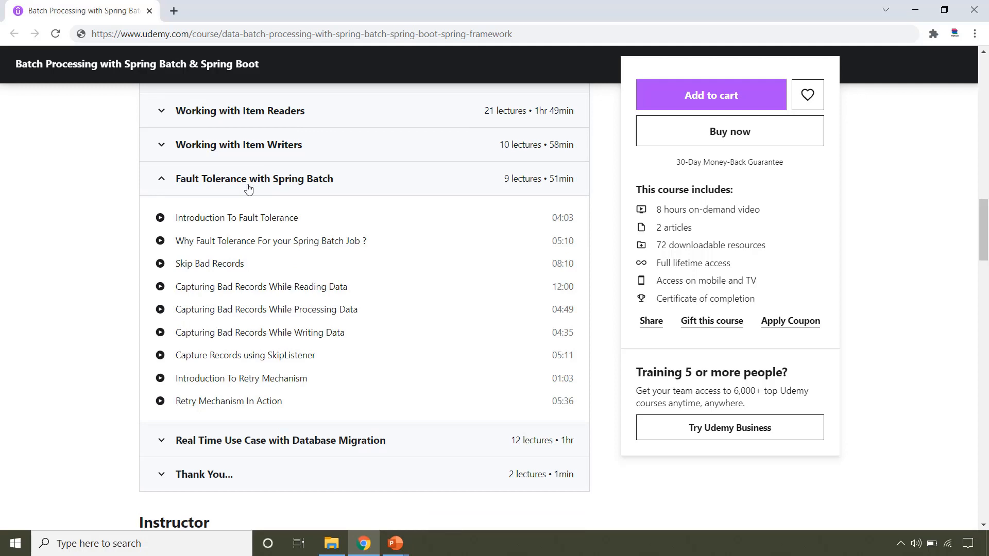
mouse_move(228, 189)
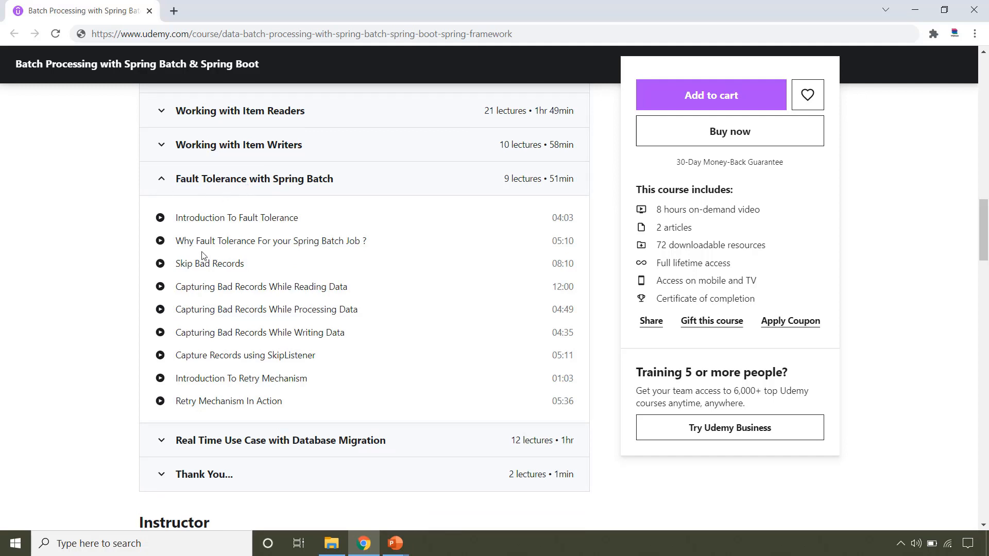
Highlight 'Fault' and the 'Skip Bad Records' lecture titles, then expand Real Time Use Case with Database Migration
double_click(204, 241)
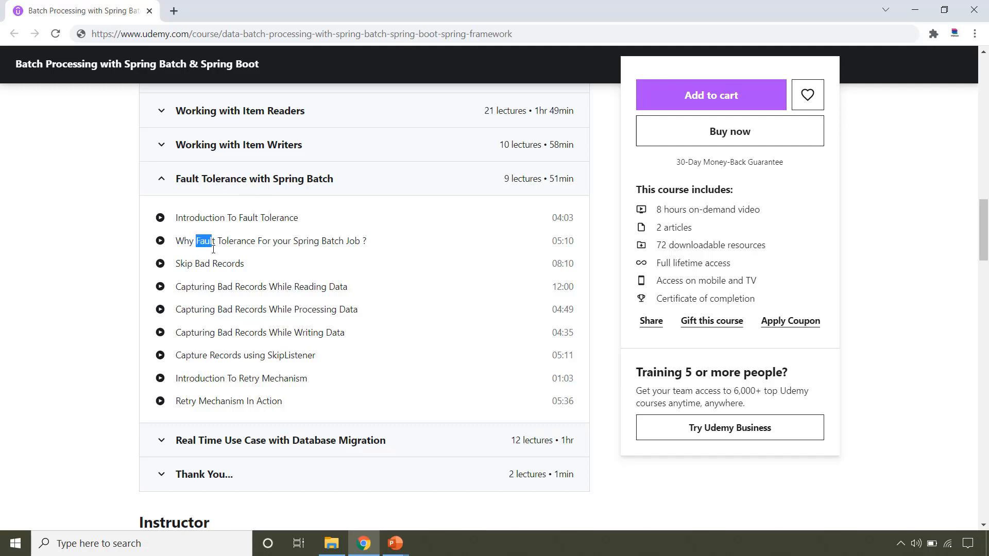
double_click(207, 263)
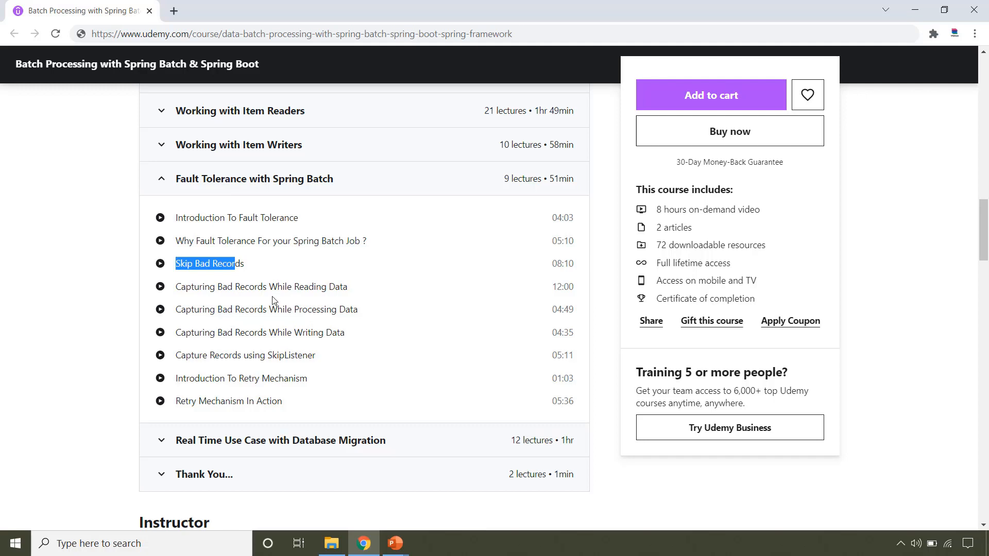
mouse_move(271, 287)
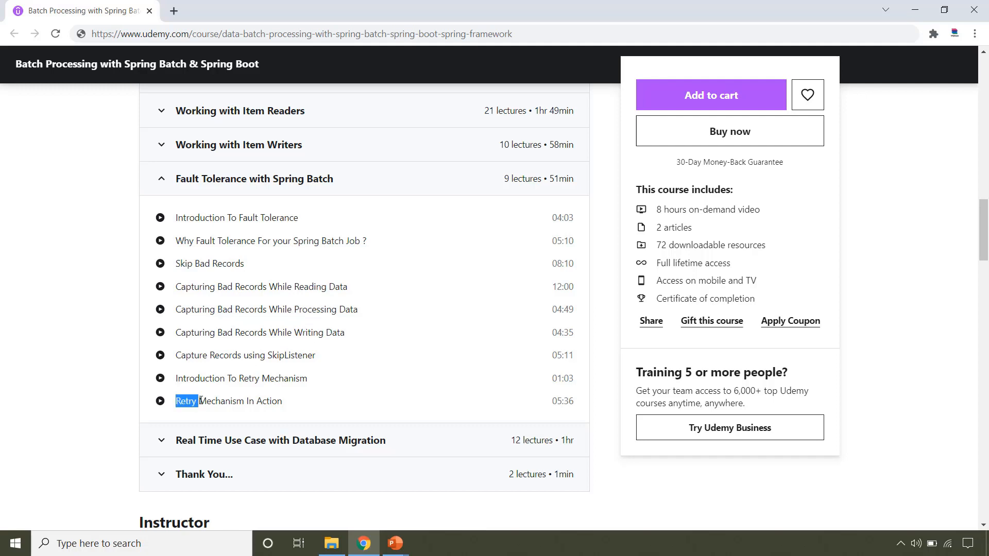
left_click(280, 212)
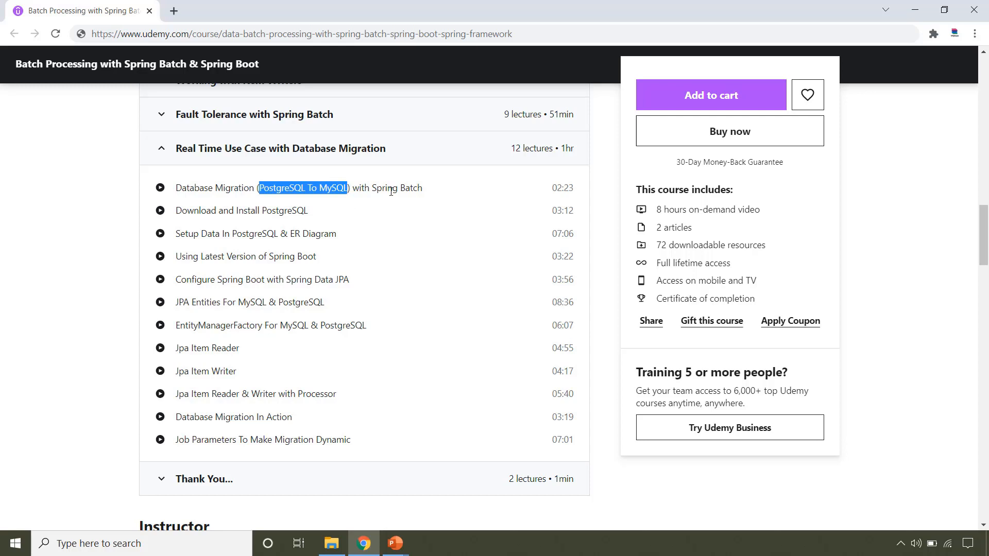
mouse_move(169, 363)
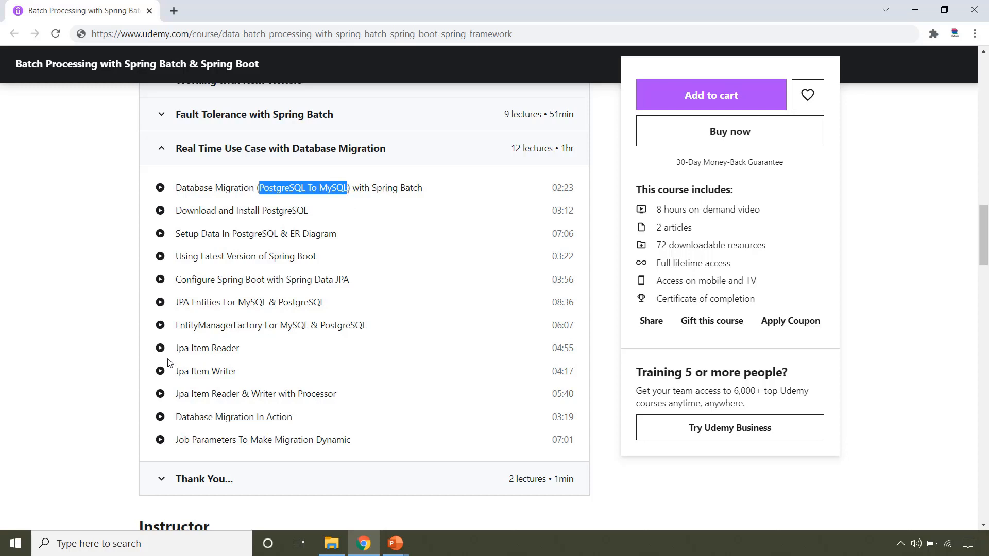
Highlight the 'Jpa Item Reader' and the following lecture title in the Database Migration section
double_click(207, 347)
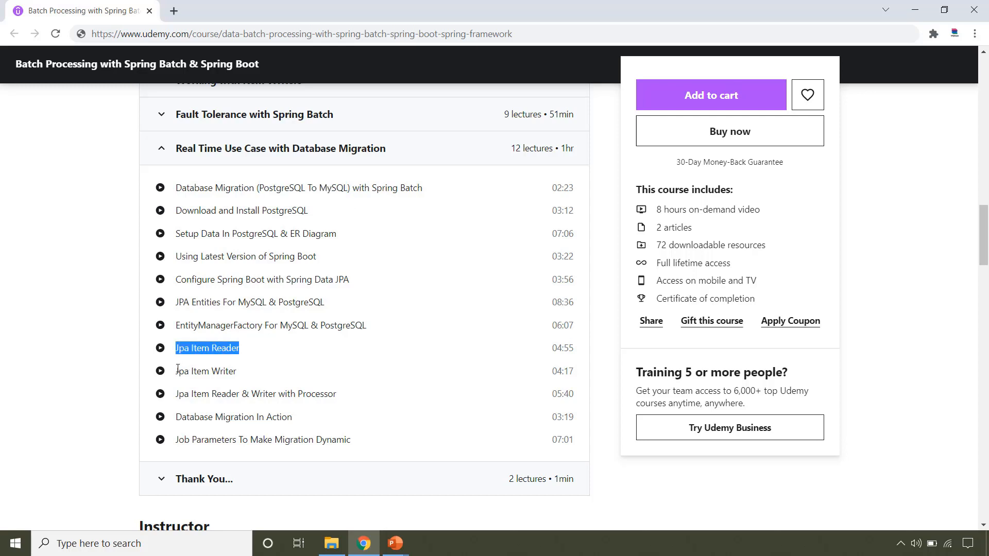
double_click(198, 371)
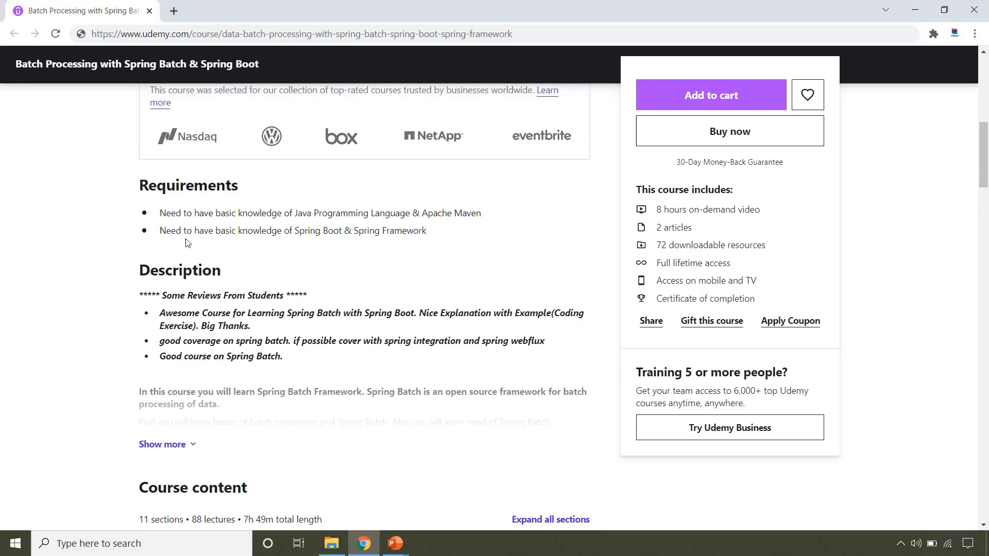
Highlight the Java and Maven requirement and the whole Spring Boot requirement
left_click_drag(161, 214, 359, 213)
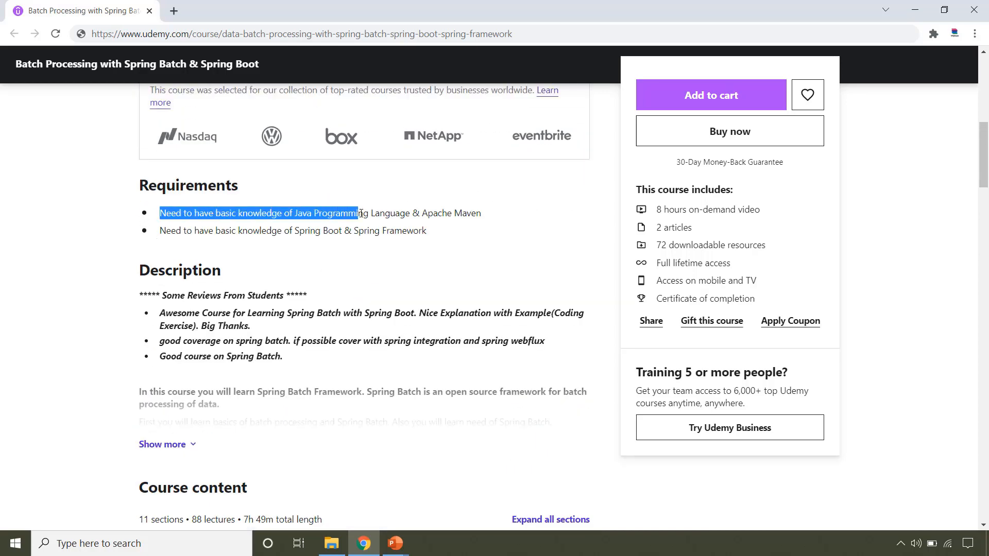
left_click_drag(358, 213, 479, 212)
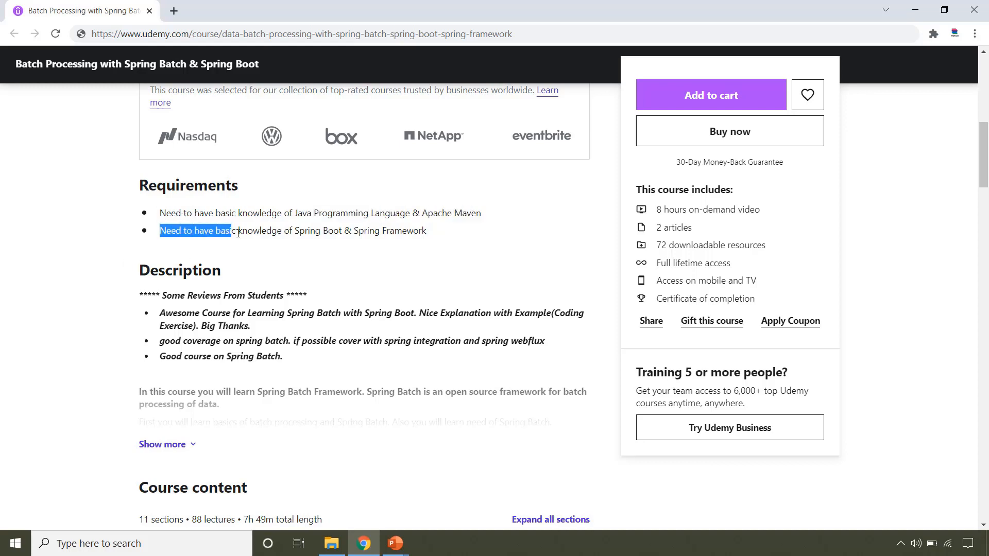
left_click_drag(231, 231, 442, 231)
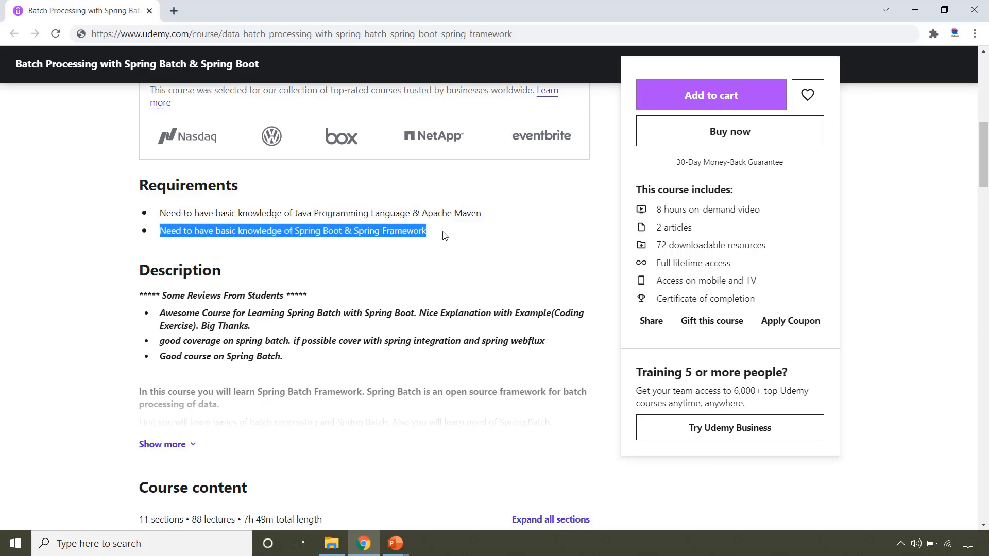
mouse_move(451, 235)
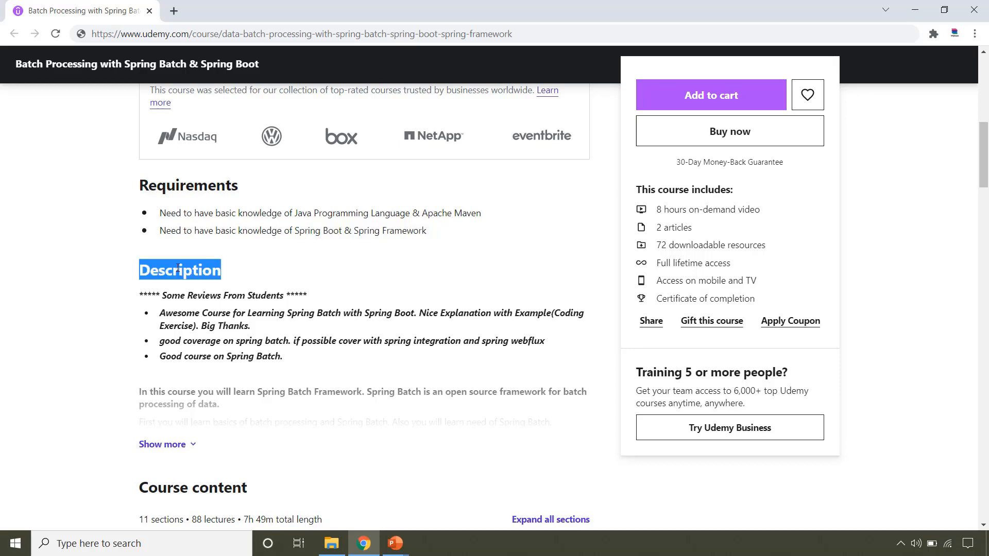
Expand the Introduction To Spring Batch section to show its lectures and preview links
scroll("down", 3)
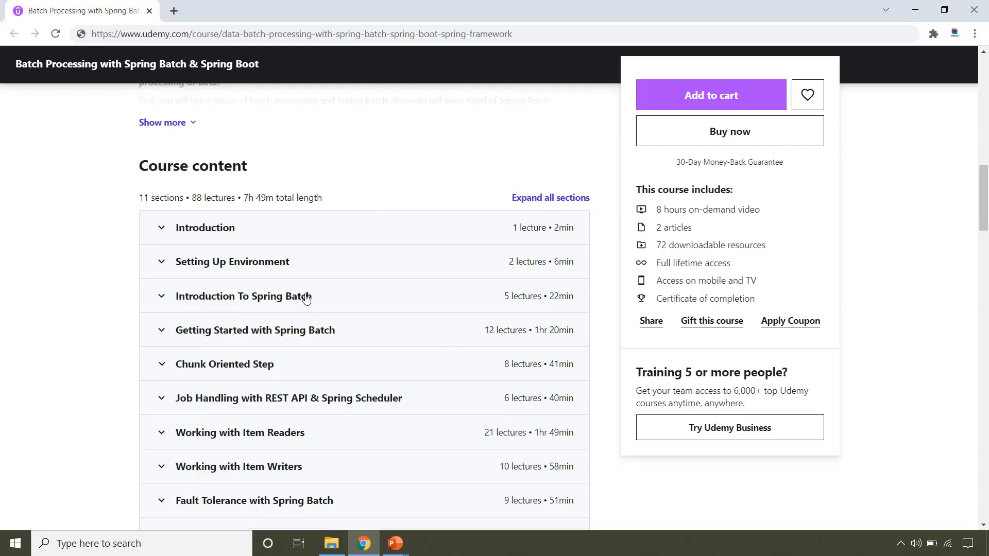
left_click(243, 296)
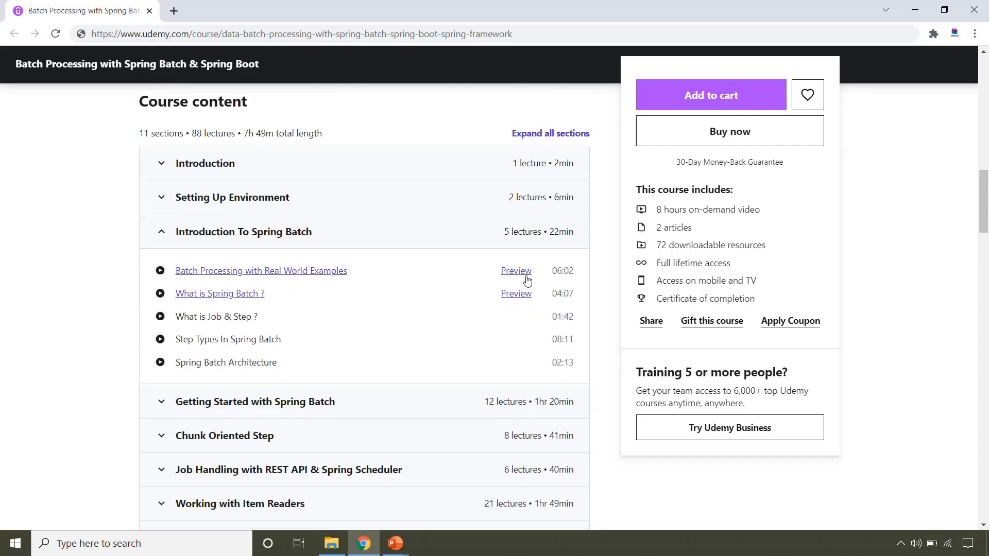